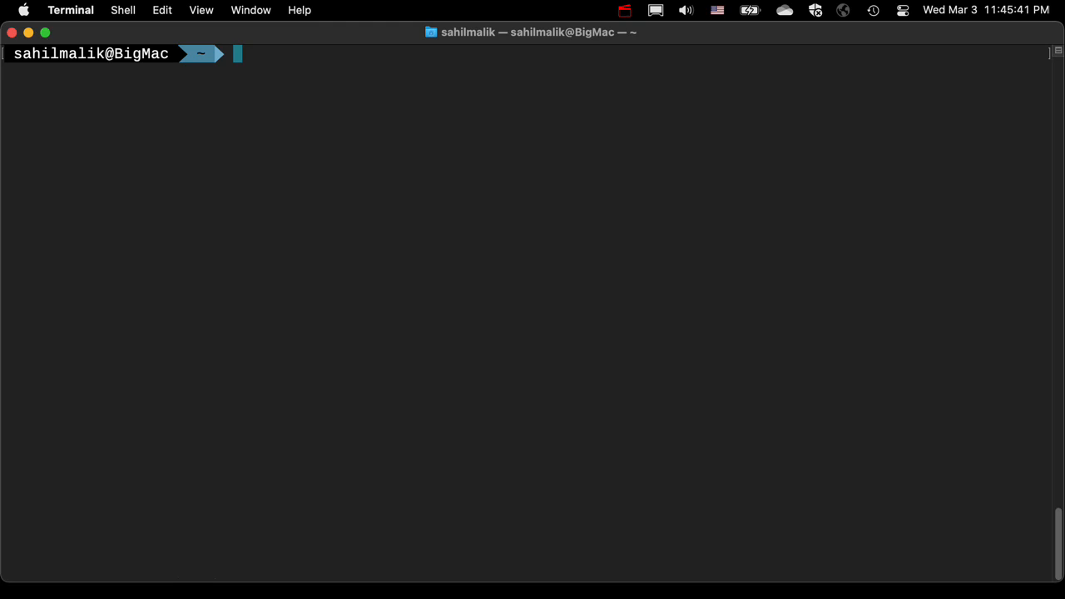
# - Enter 'cd Documents/Developer' at the prompt, dropping the trailing slash
pyautogui.write('cd Documents/')
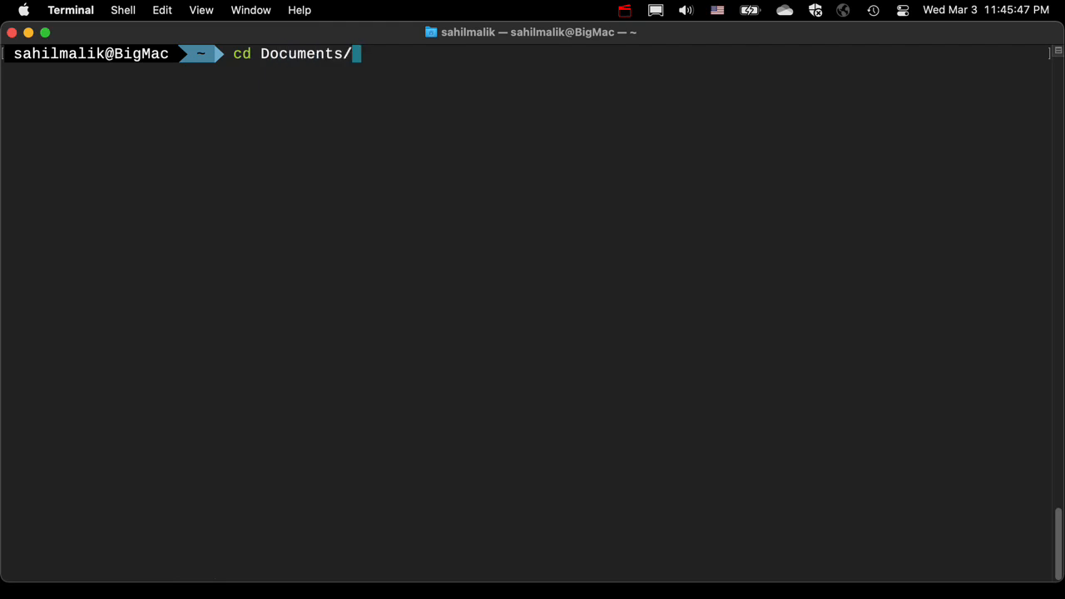
pyautogui.write('Developer/')
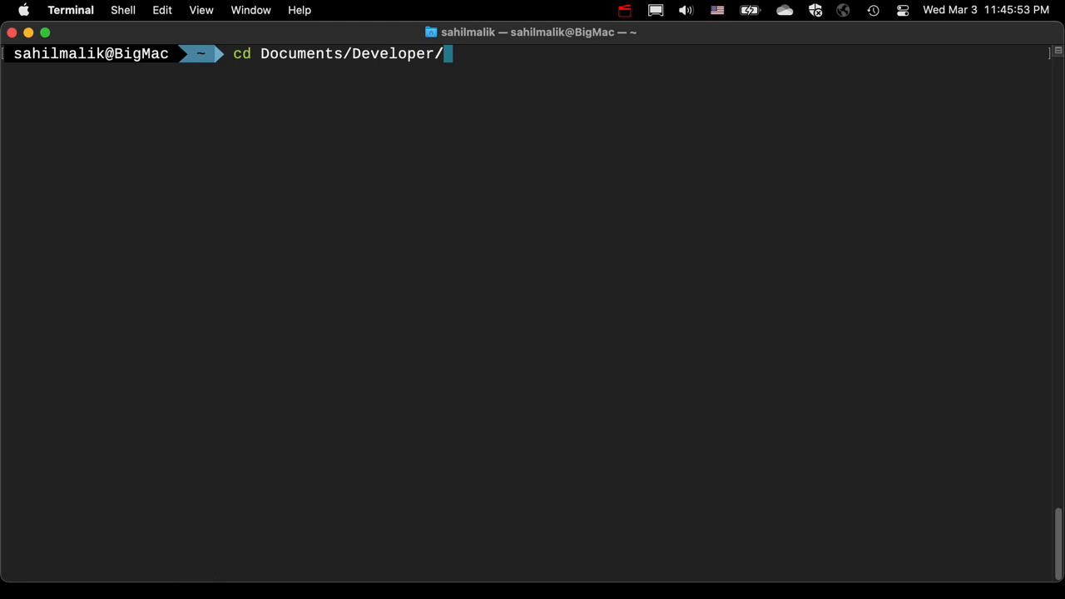
pyautogui.press('Backspace')
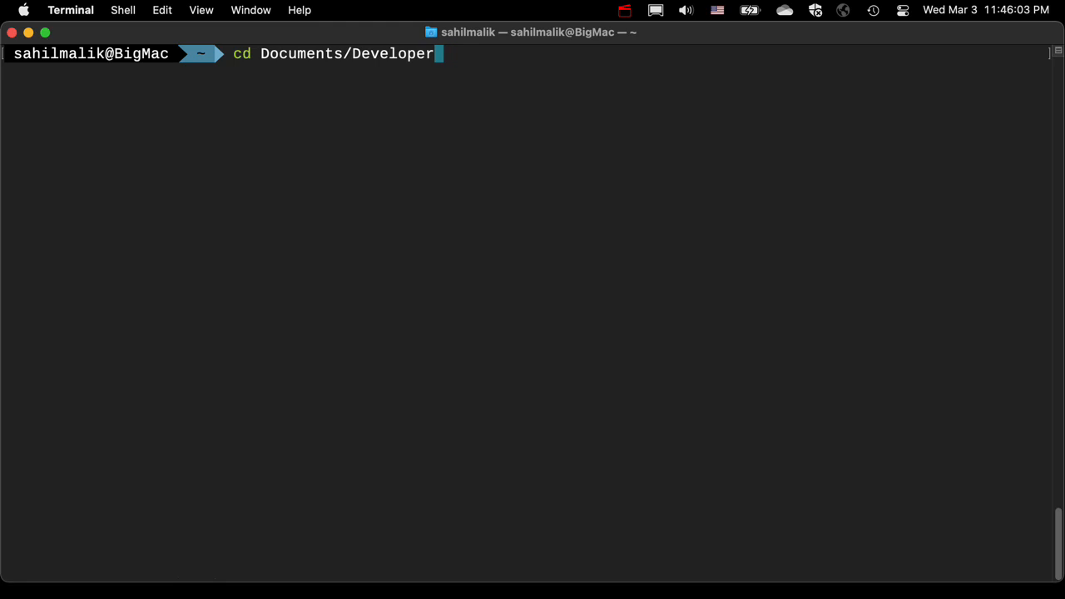
# - Clear the line and tab-expand 'cd D/D/s' to cd Documents/Developer/scripts, minus trailing slash
pyautogui.press('Backspace')
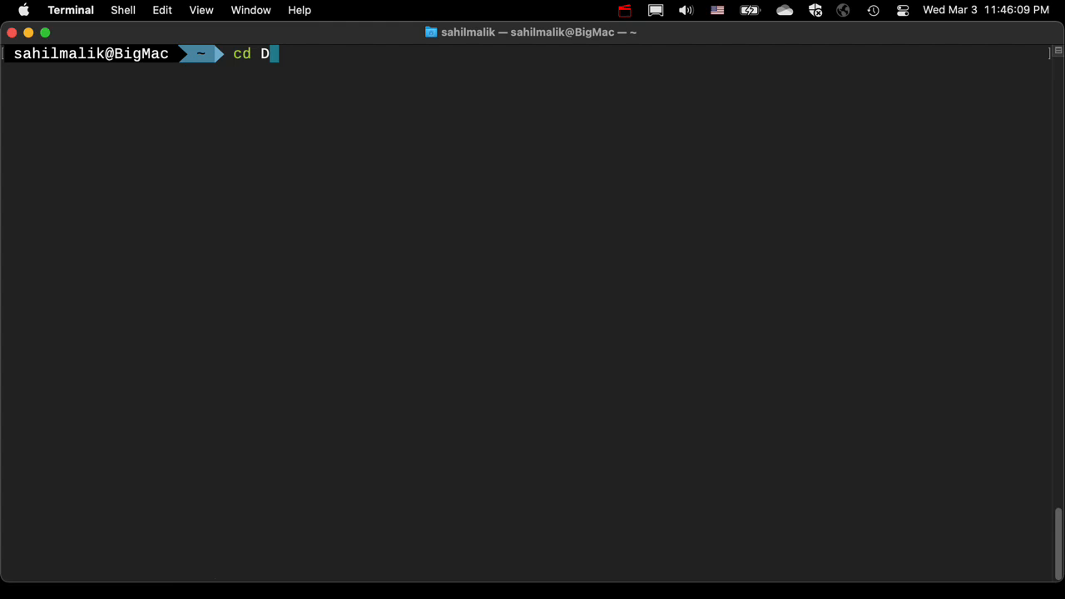
pyautogui.write('/D')
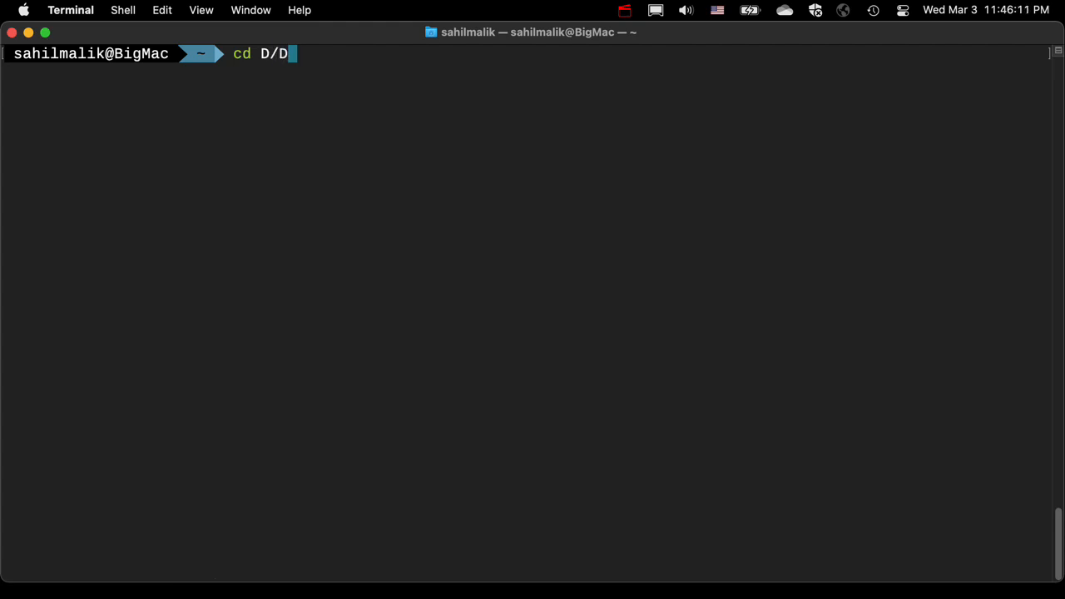
pyautogui.write('/s')
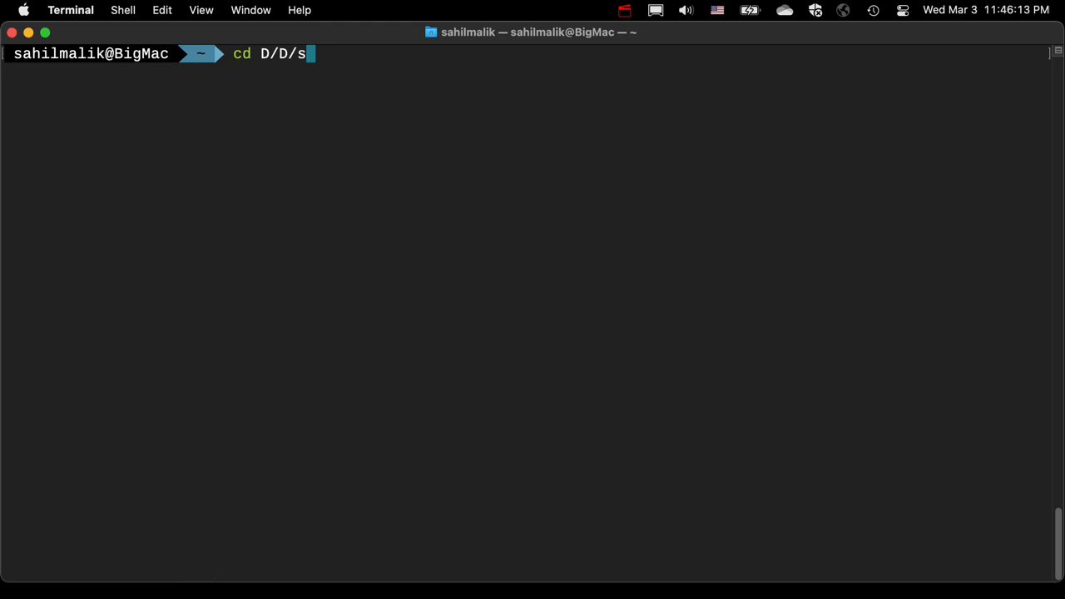
pyautogui.press('tab')
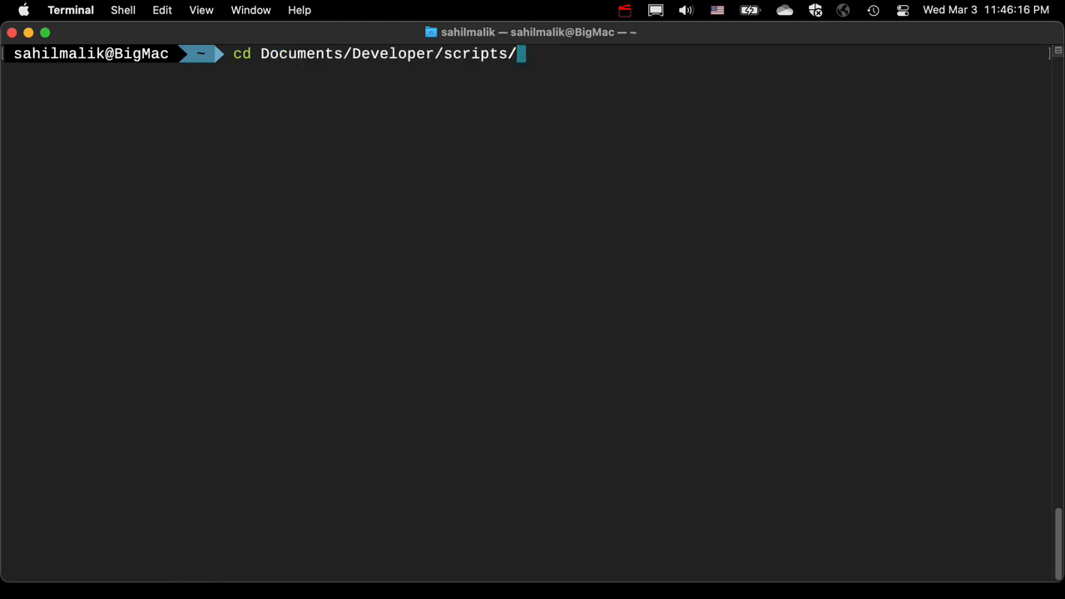
pyautogui.press('backspace')
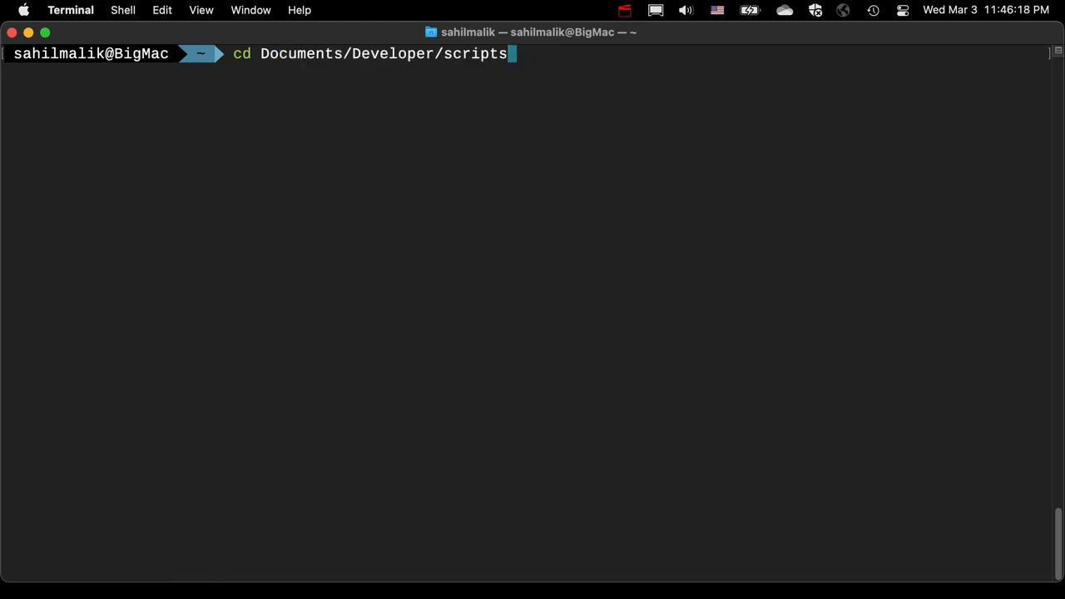
# - Clear the line, list Desktop/Documents/Downloads matches for cd D/D, and pick Downloads
pyautogui.press('Backspace')
pyautogui.write('cd D/D')
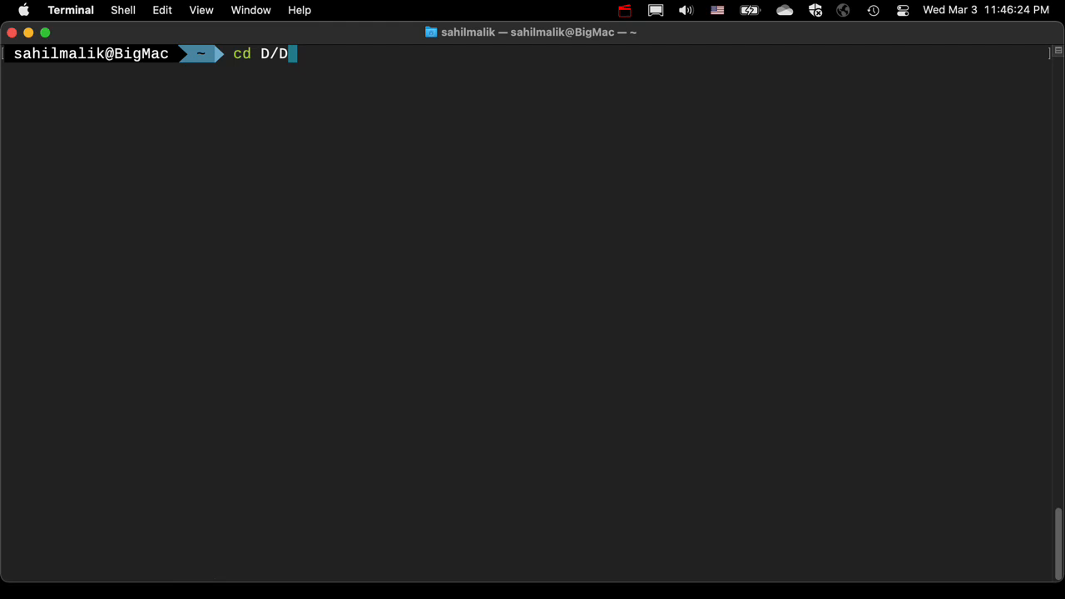
pyautogui.press('Tab')
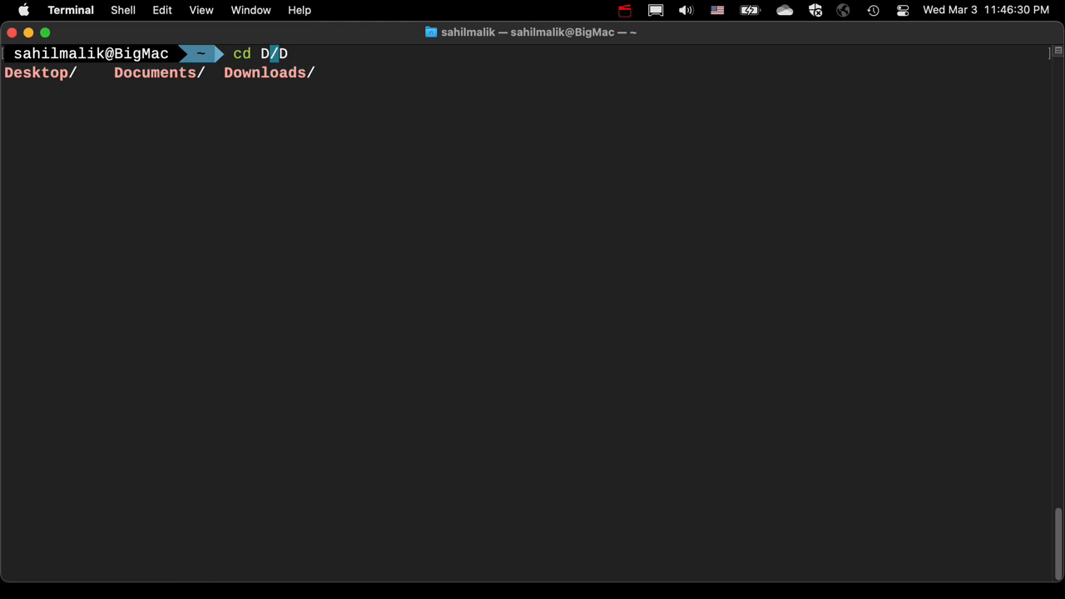
pyautogui.press('Tab')
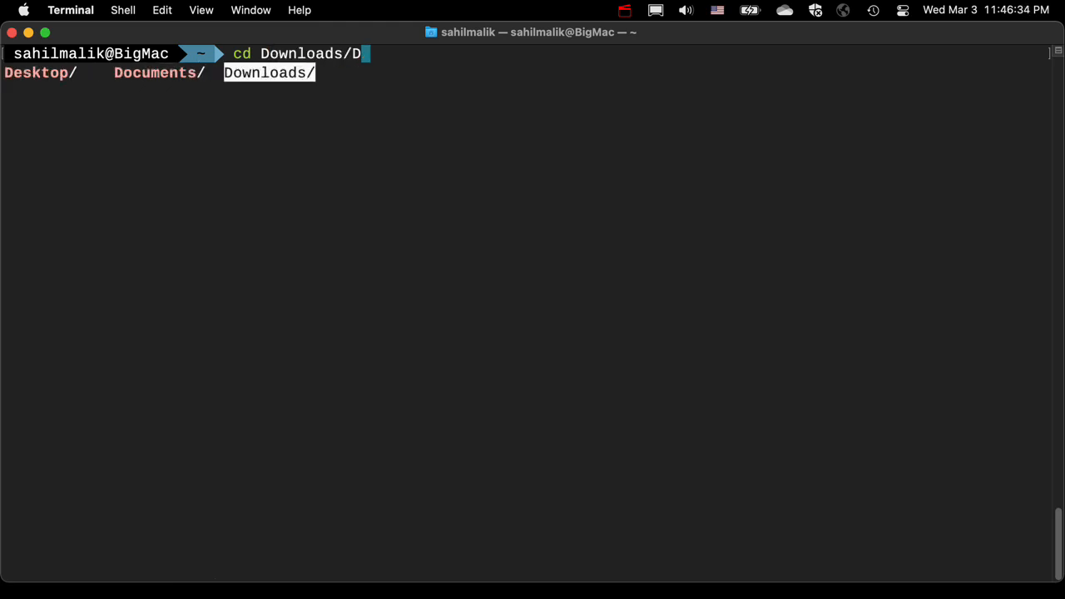